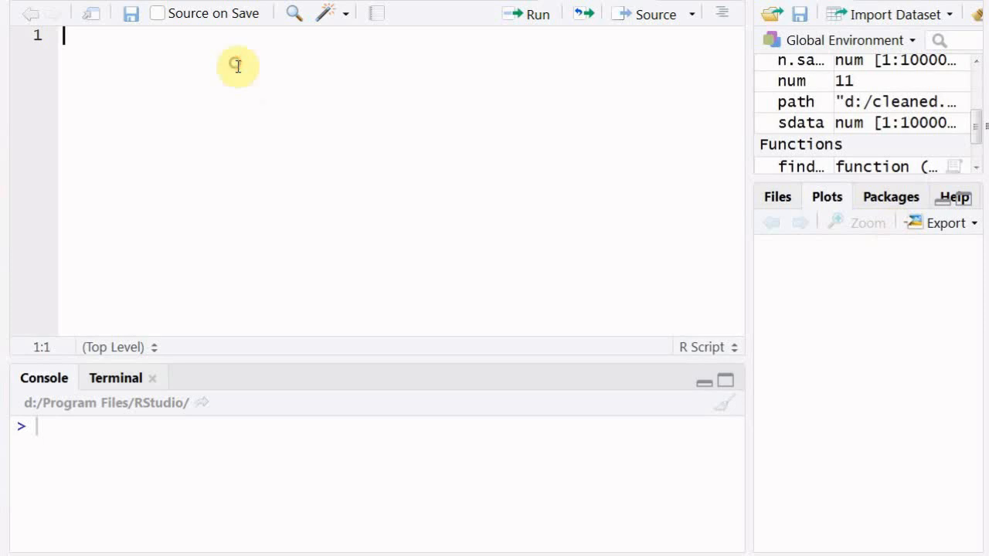
Define add <- function(a,b) whose body assigns ans <- a+b
text(add <)
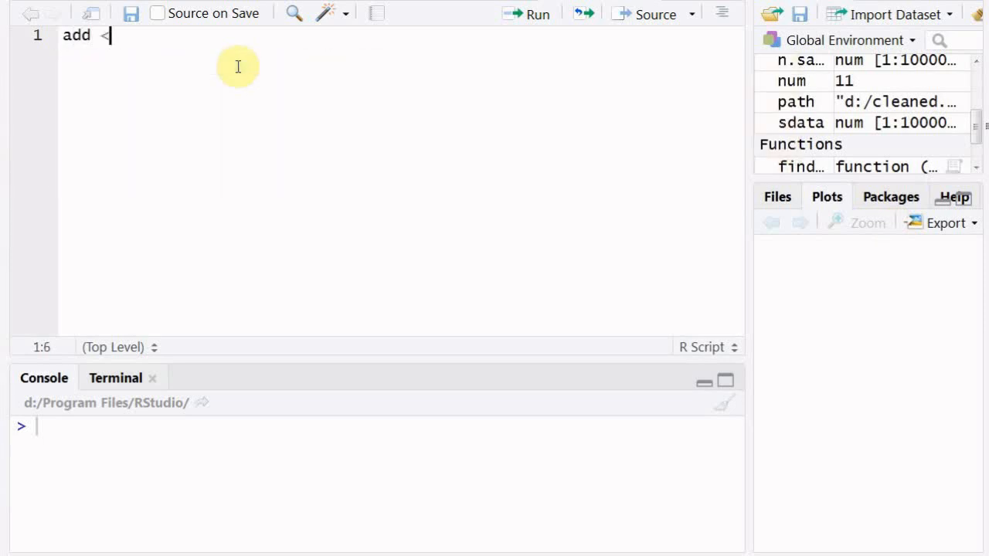
text(- fun)
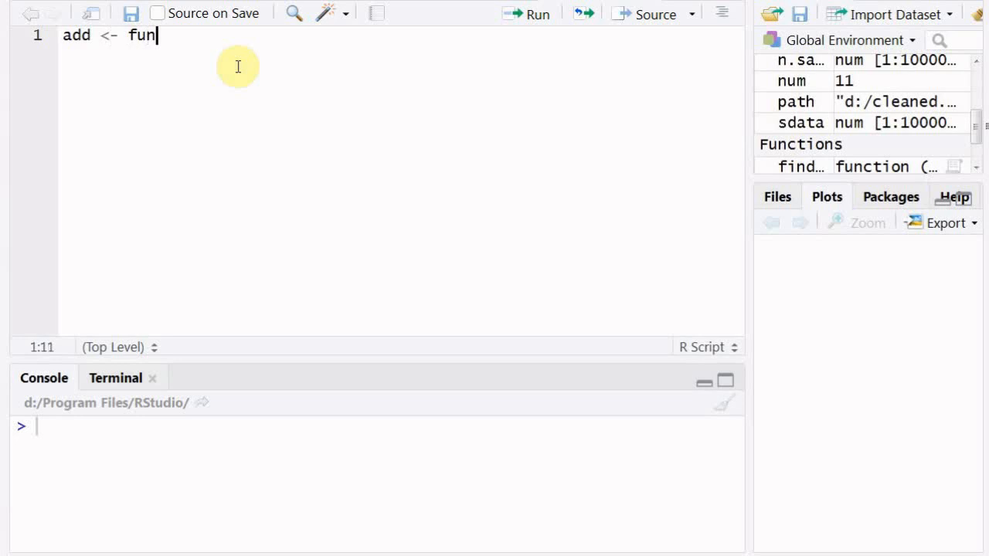
text(ction(a,)
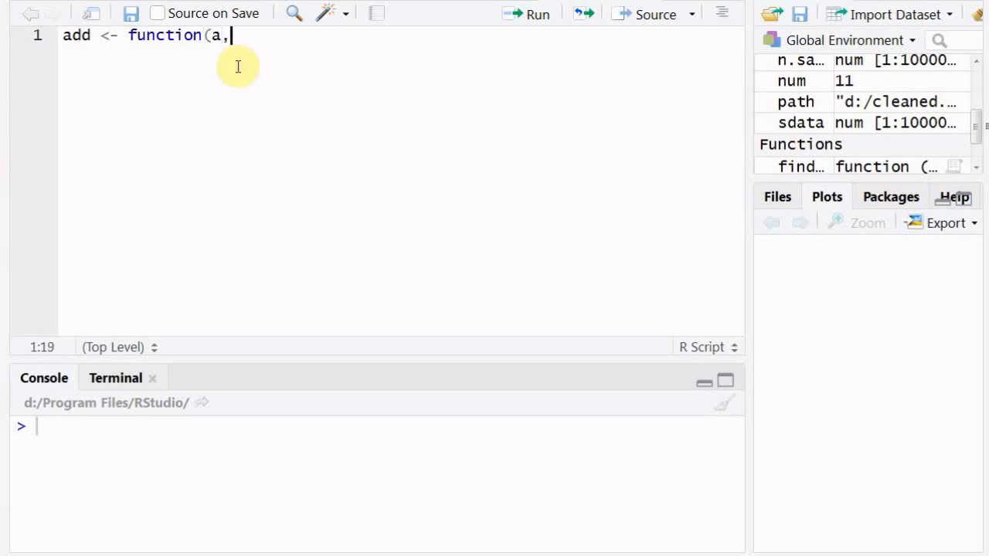
text(b))
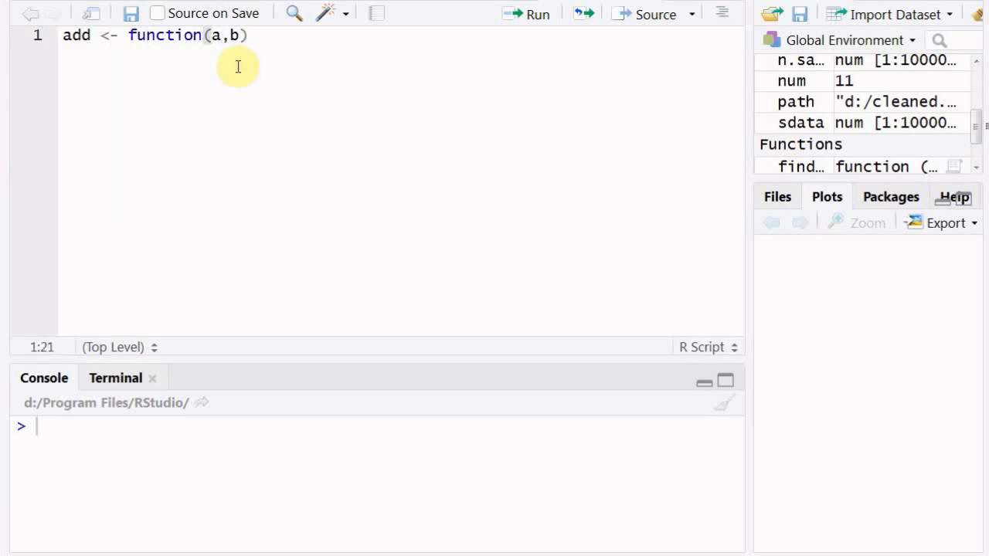
text({)
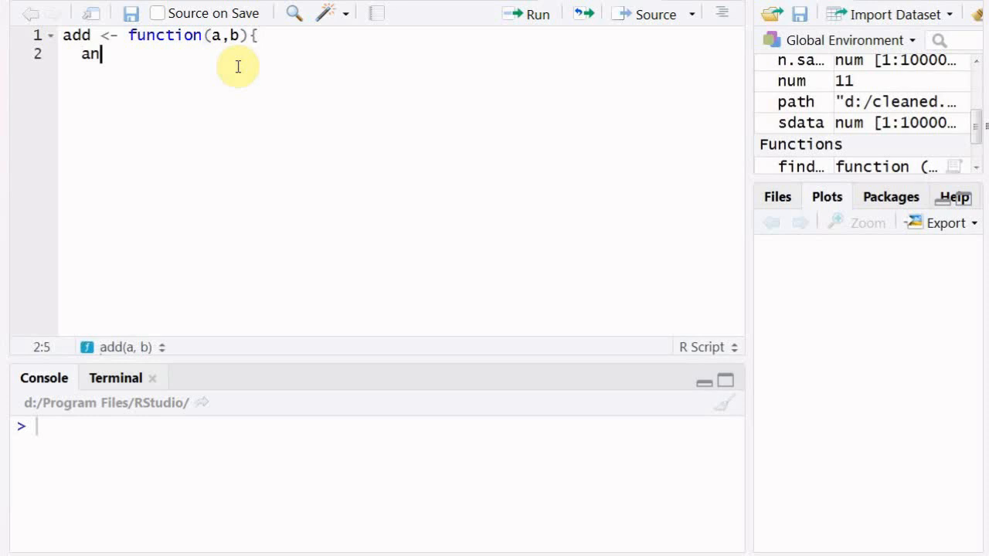
text(s <-)
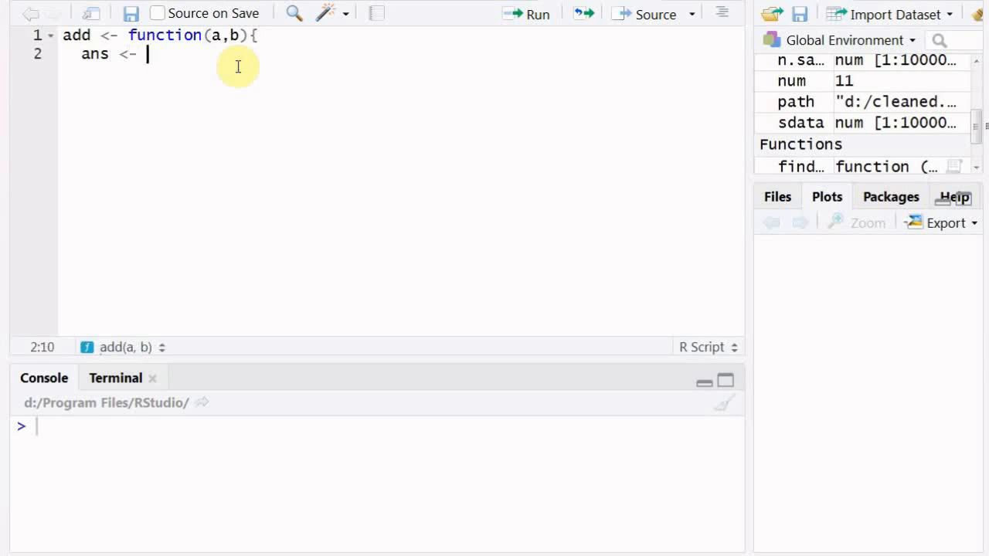
text(a+b)
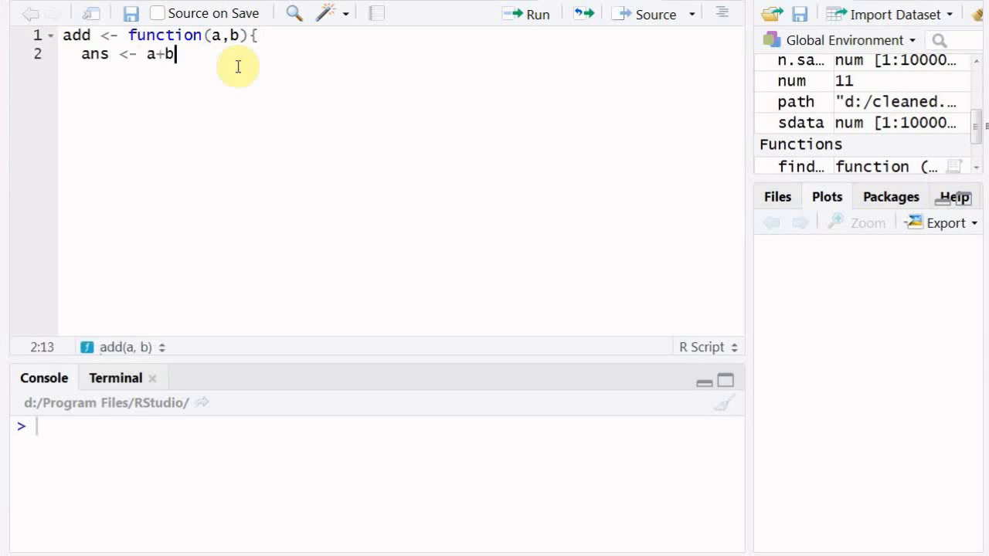
Finish add with return(ans) and the closing brace, then begin an add call below
text(return)
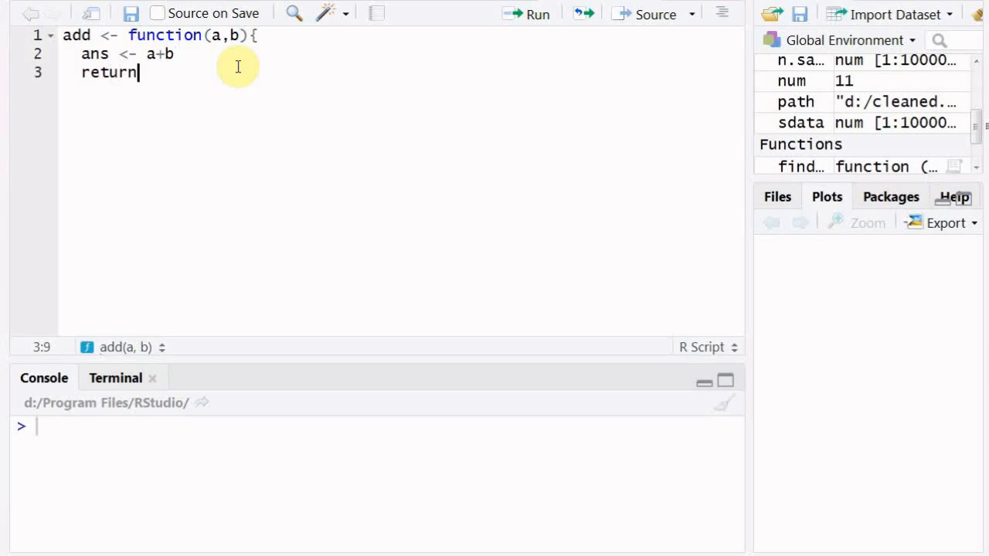
text((ans)
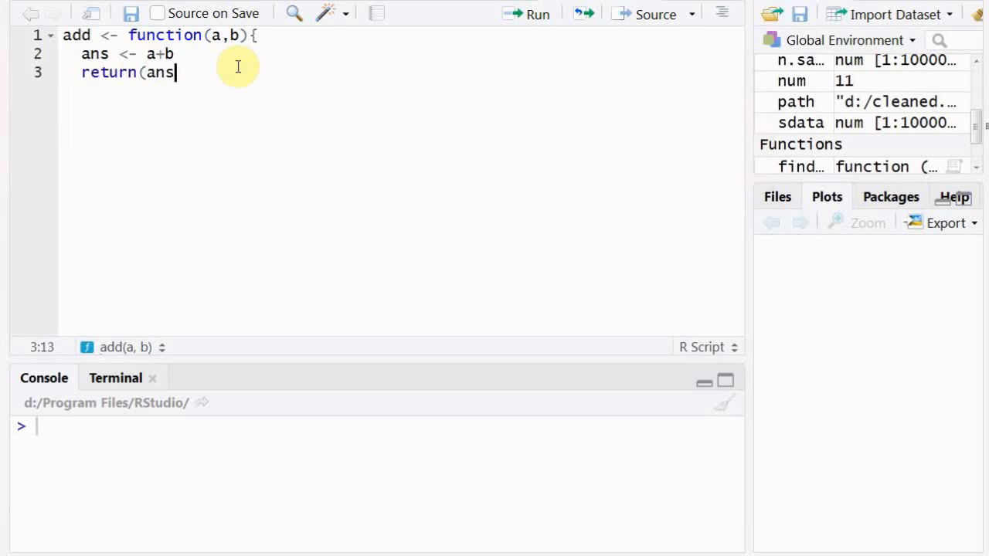
text())
text(})
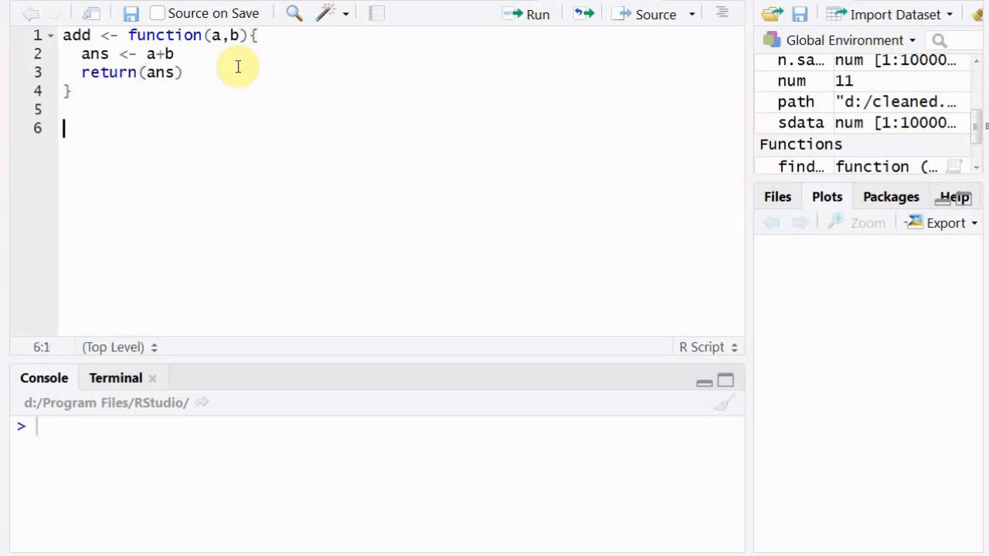
text(add()
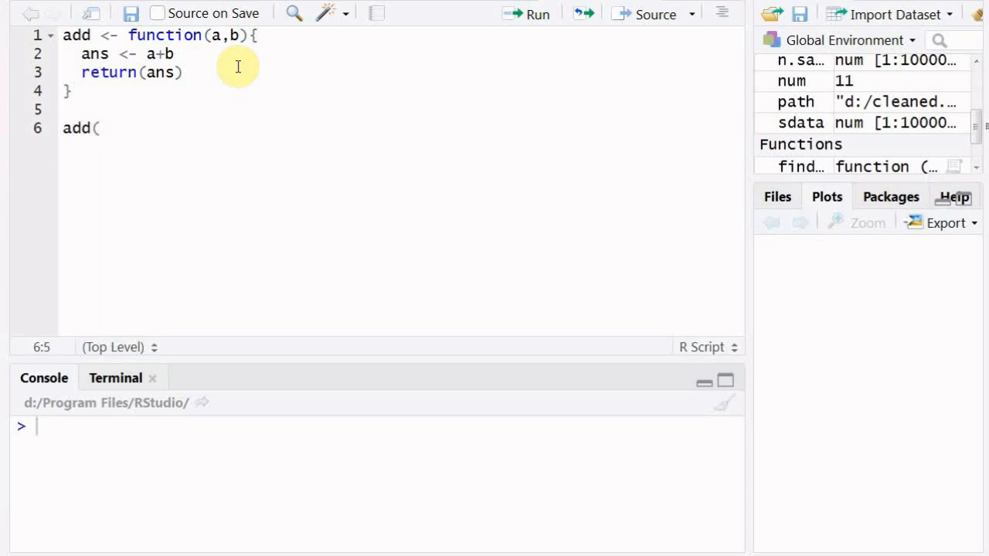
Complete add(2,4) and run the script so the console returns 6
text(2,4)
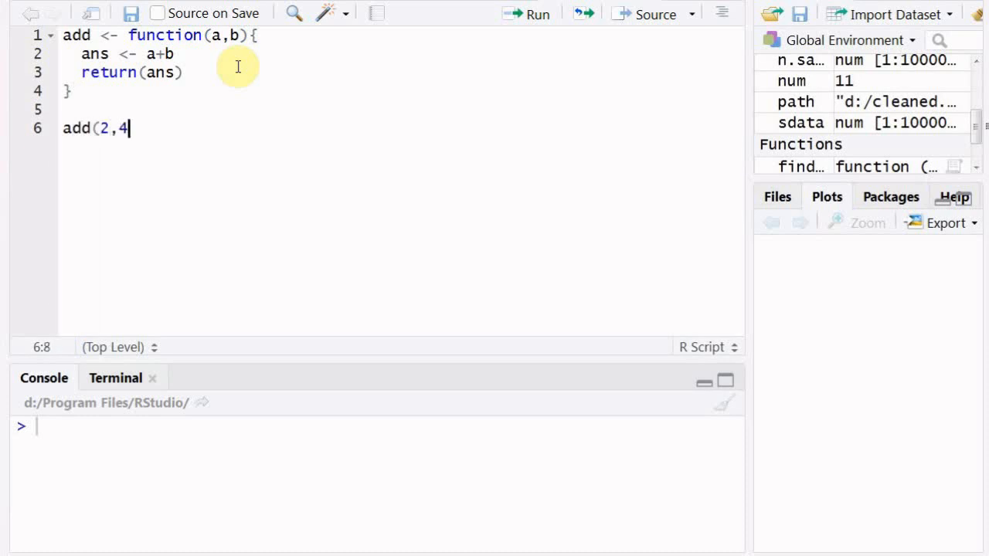
text())
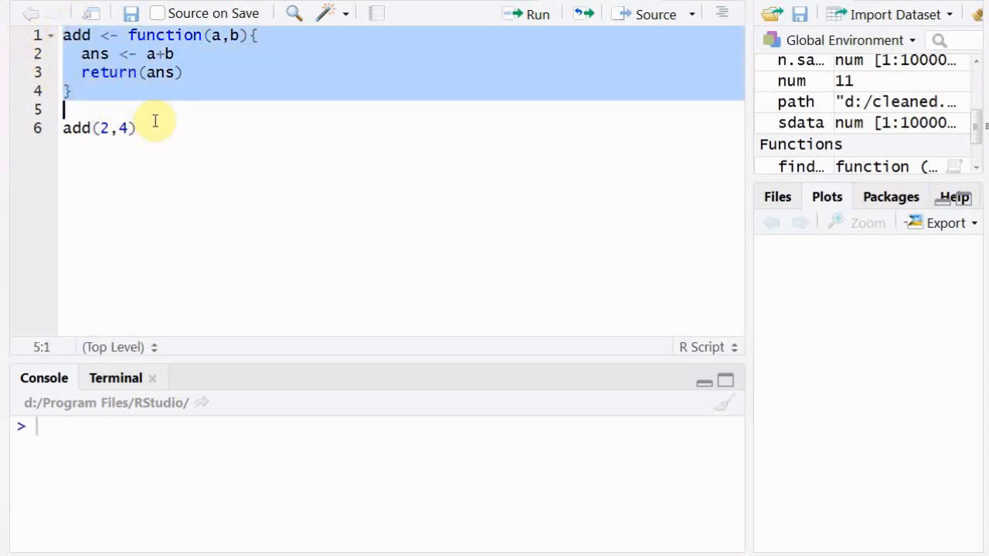
click(538, 14)
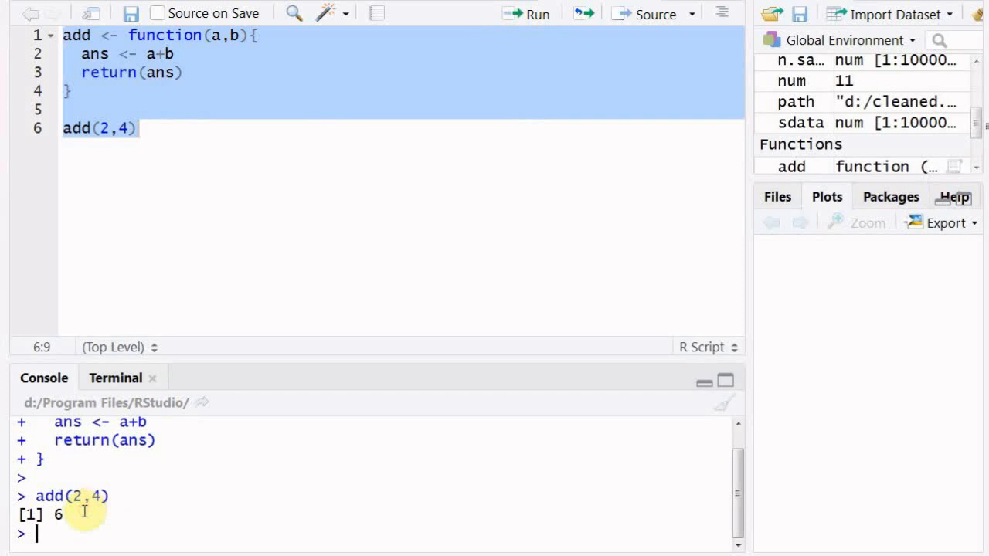
mouse_move(195, 179)
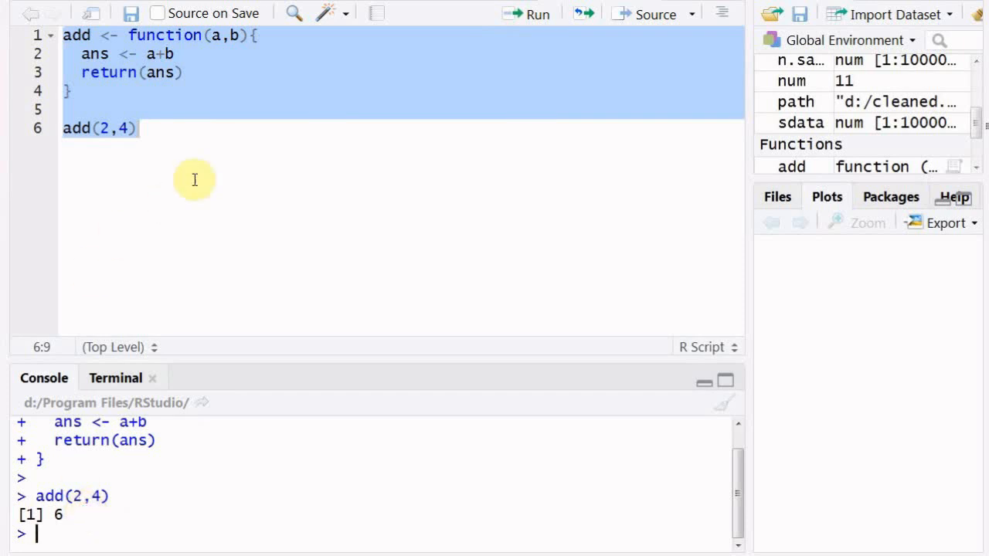
click(130, 128)
text(add)
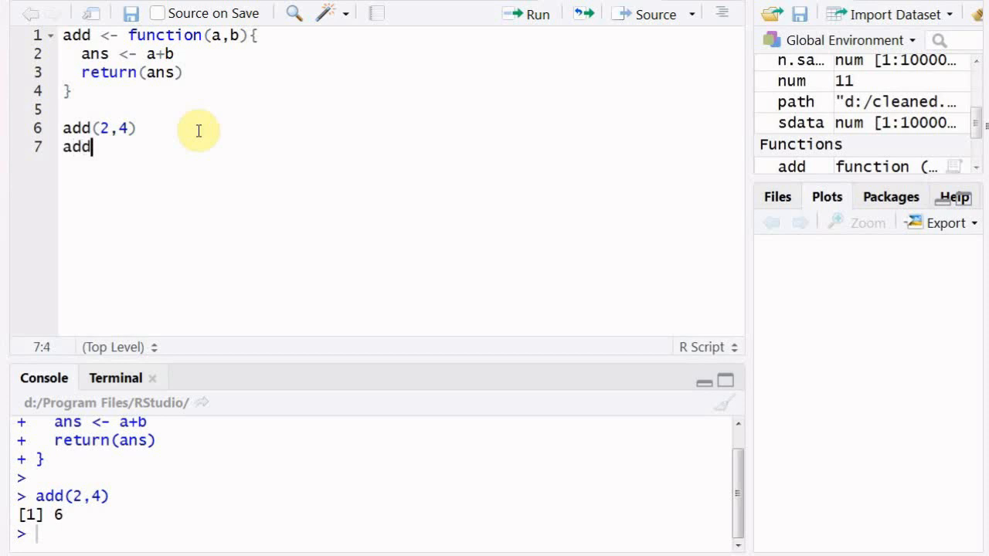
Call add(2,4,6) and run it, producing an unused argument (6) error
text((2,4)
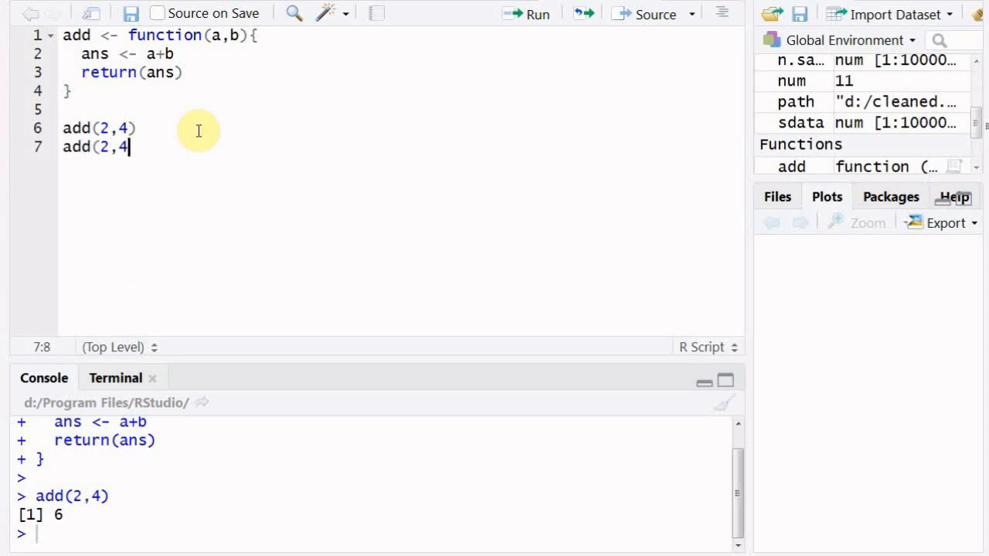
text(,6))
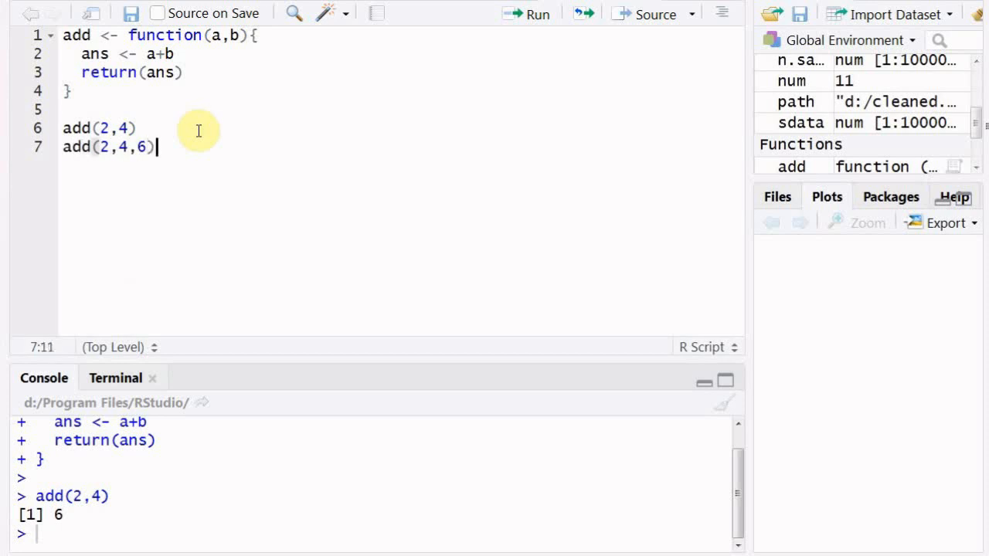
click(538, 14)
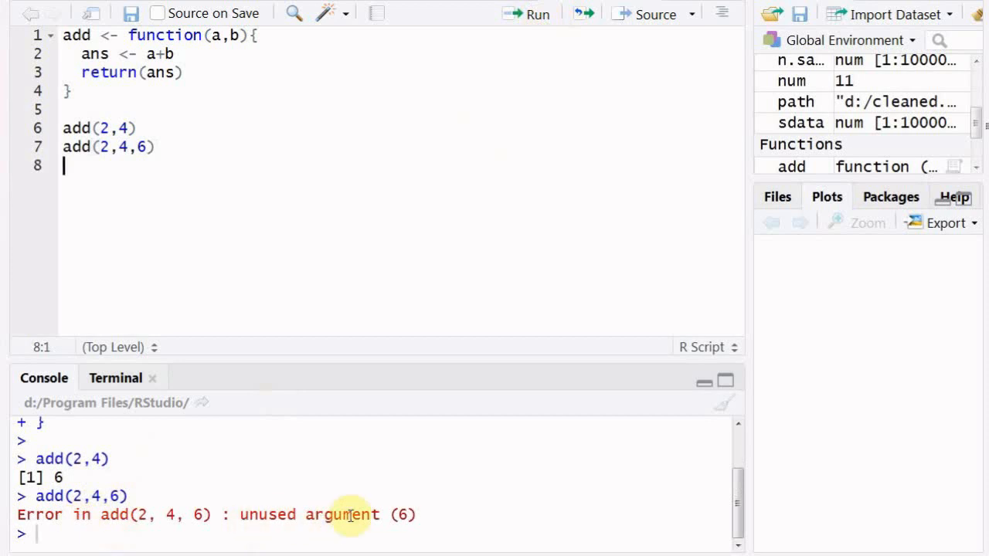
mouse_move(214, 519)
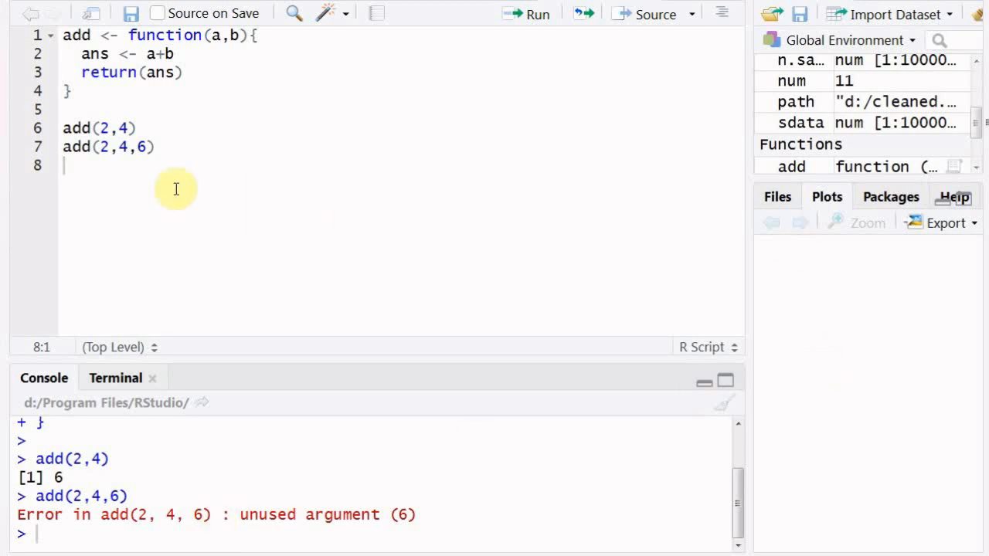
Start myfunction <- function(...) with a <- list(...) as its first body line
key(Return)
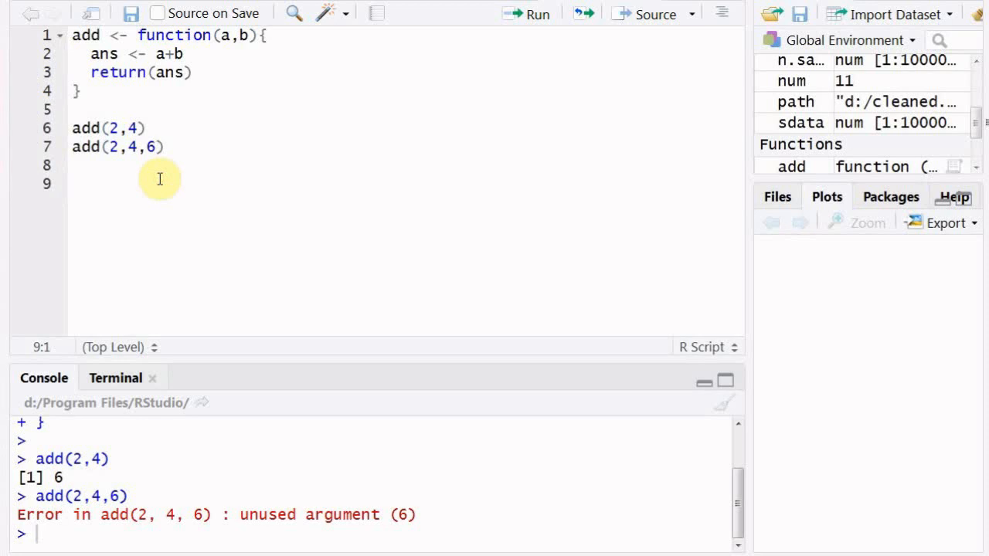
text(myfu)
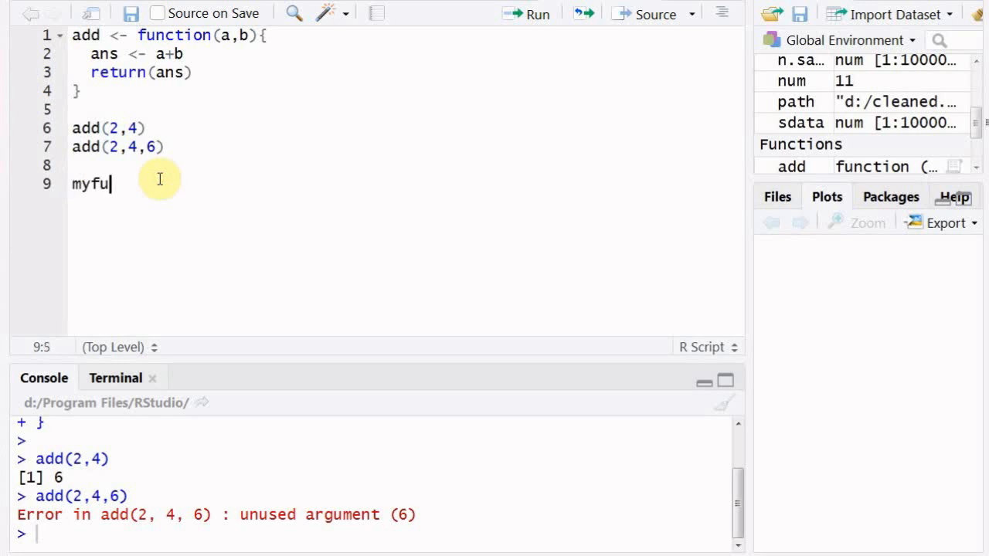
text(nction <- function()
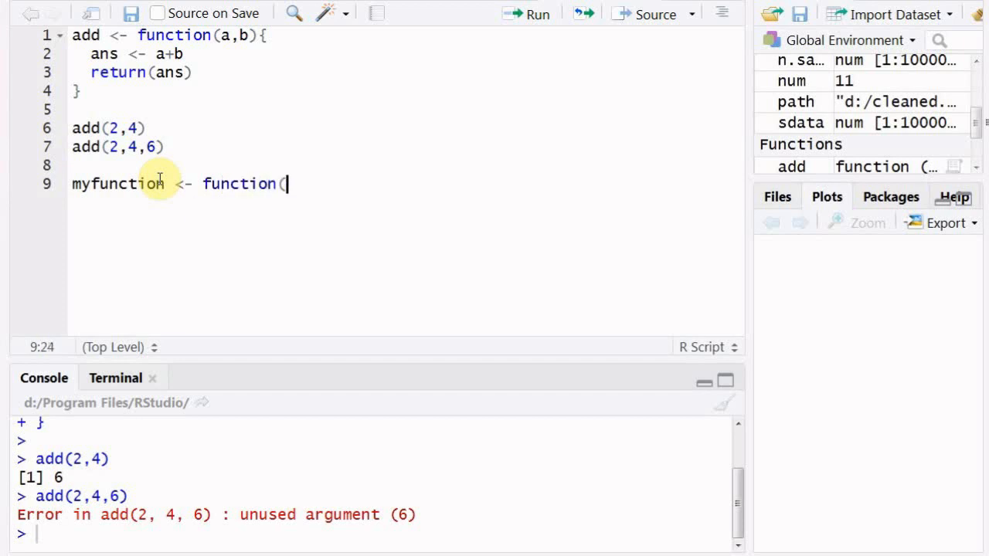
text(...){)
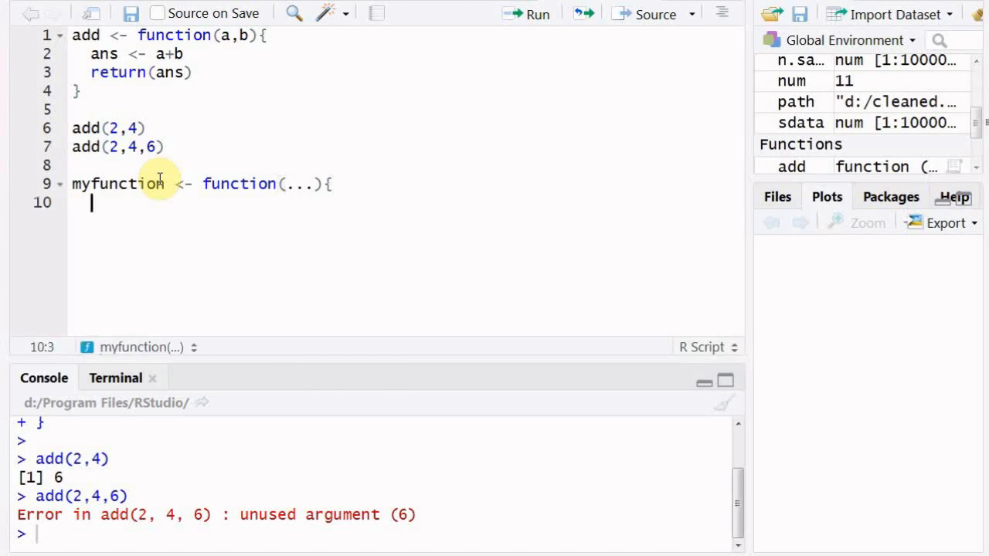
text(a <- list()
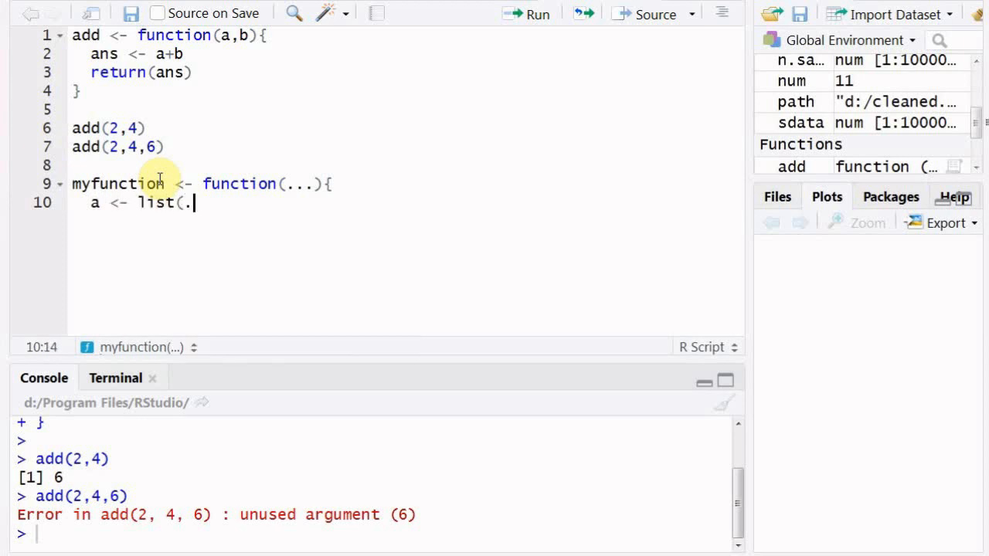
text(..))
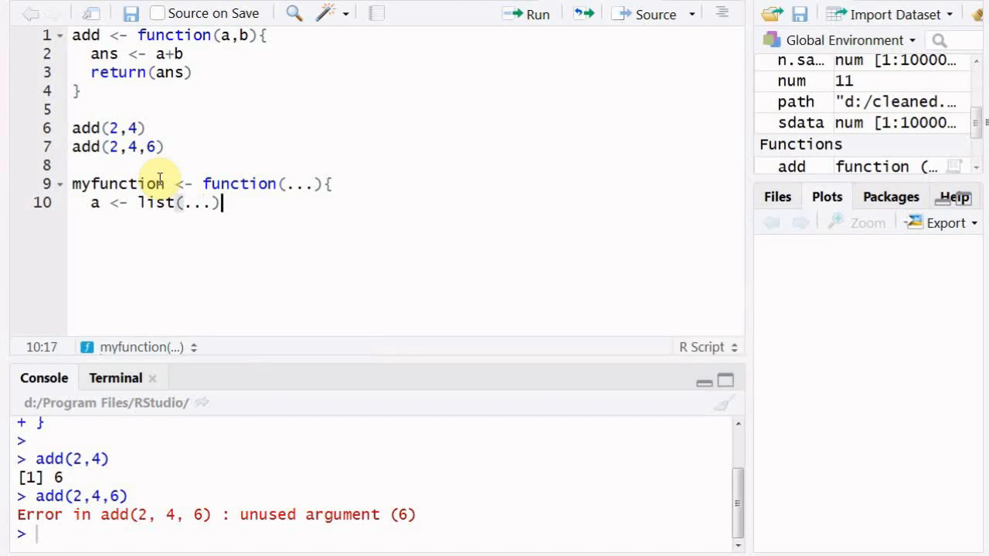
key(Return)
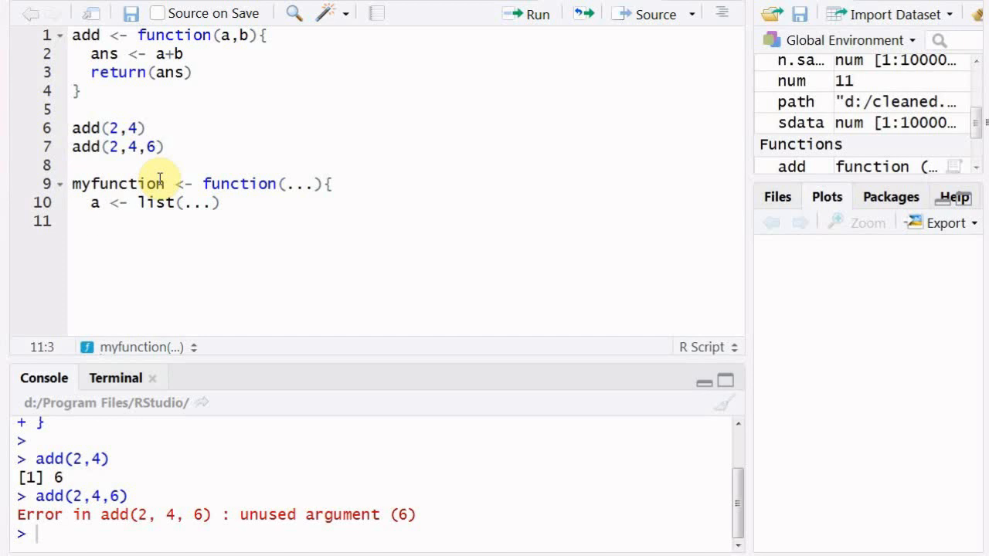
Add x <- sum(...), return(x) and the closing brace to myfunction
text(sum(...)
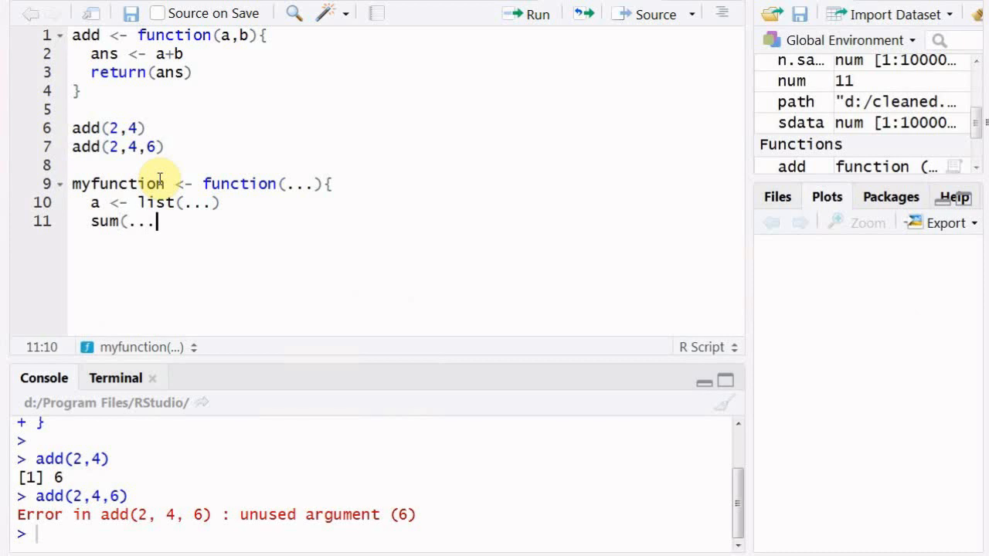
text(r)
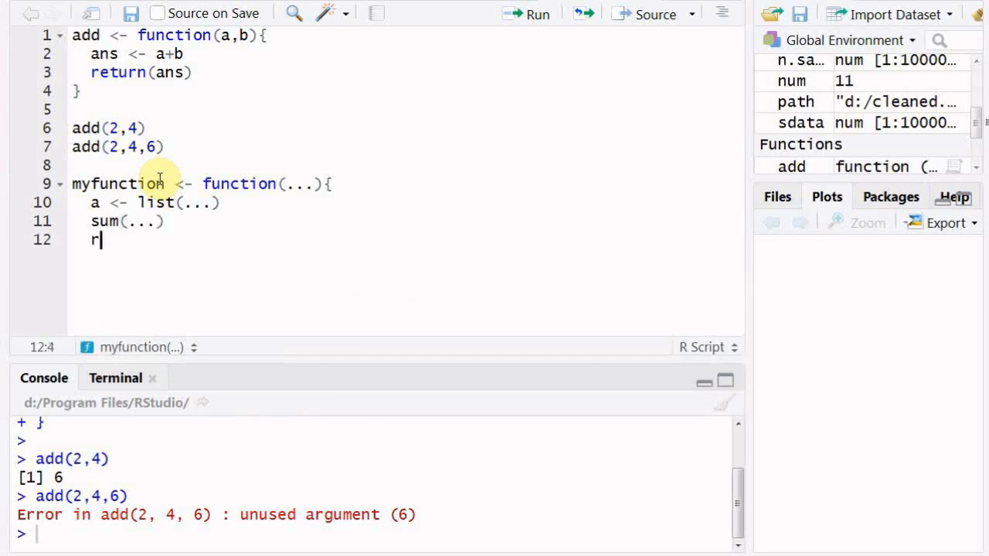
text(eturn()
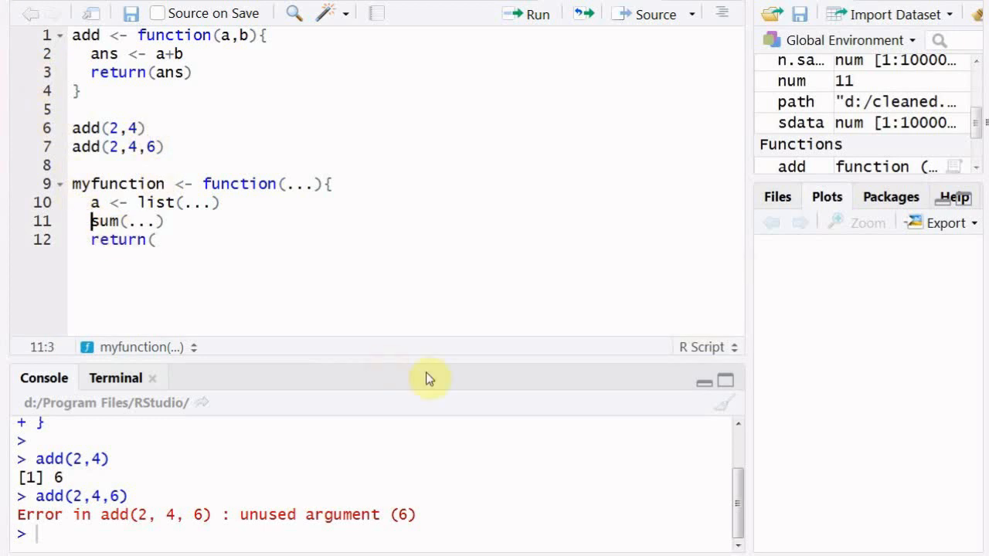
text(x <-)
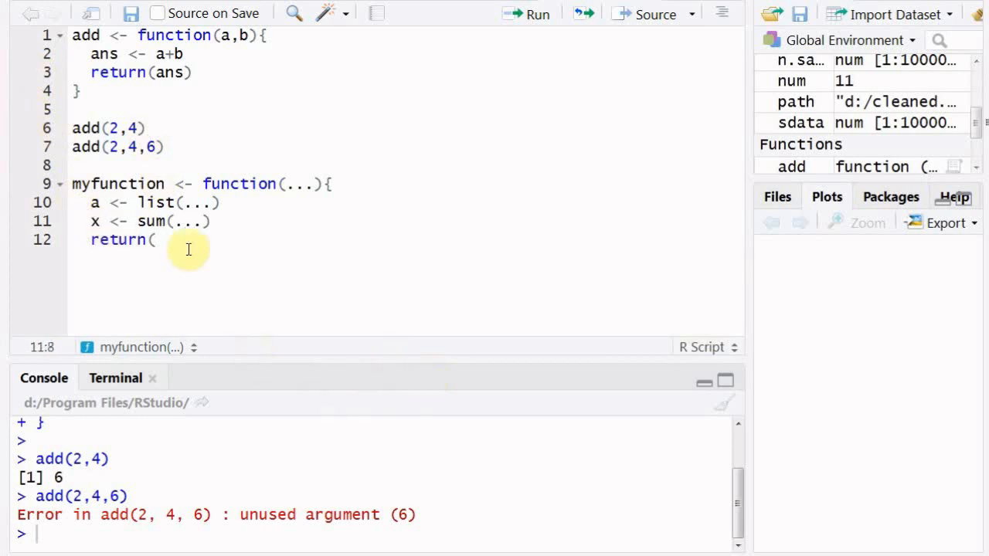
text(x))
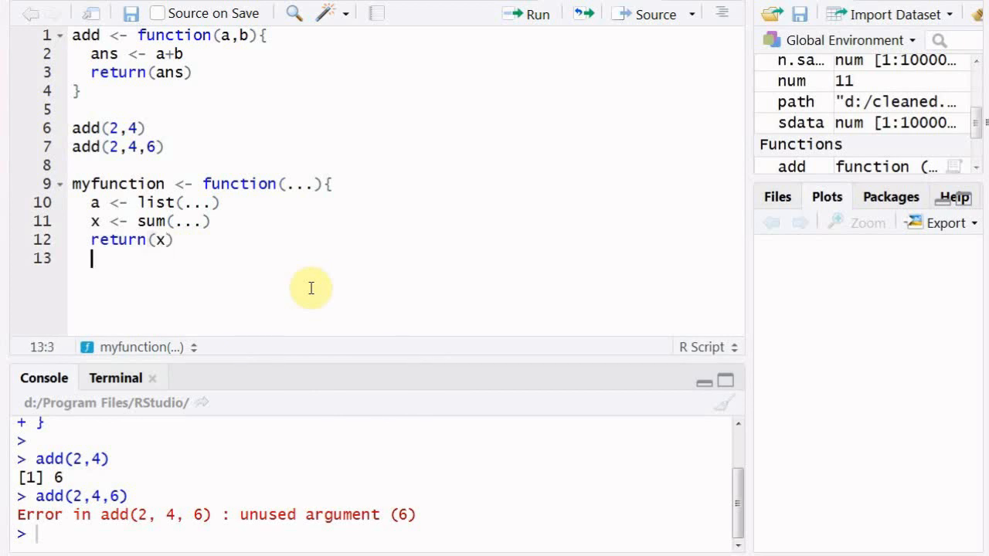
text(})
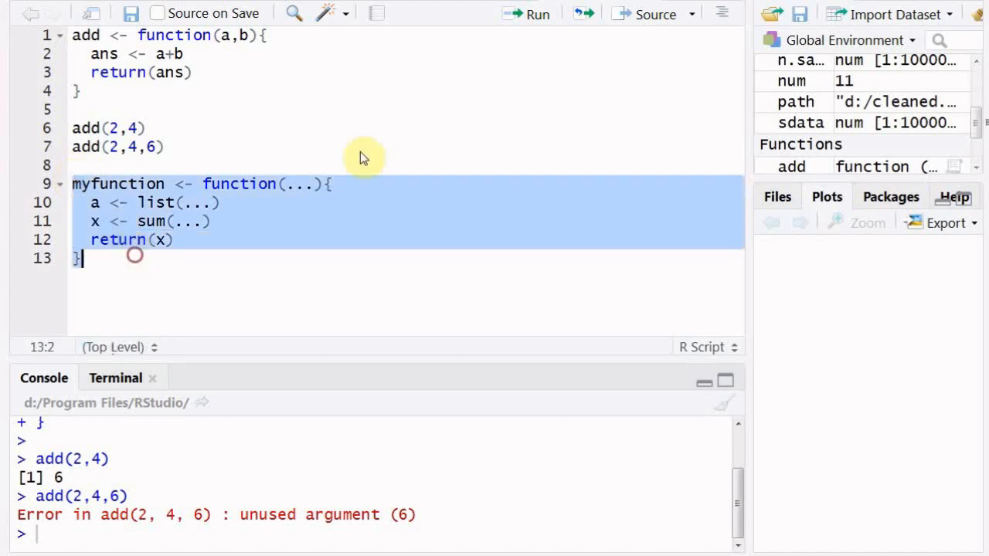
Load myfunction and run myfunction(2,4), returning 6
click(528, 14)
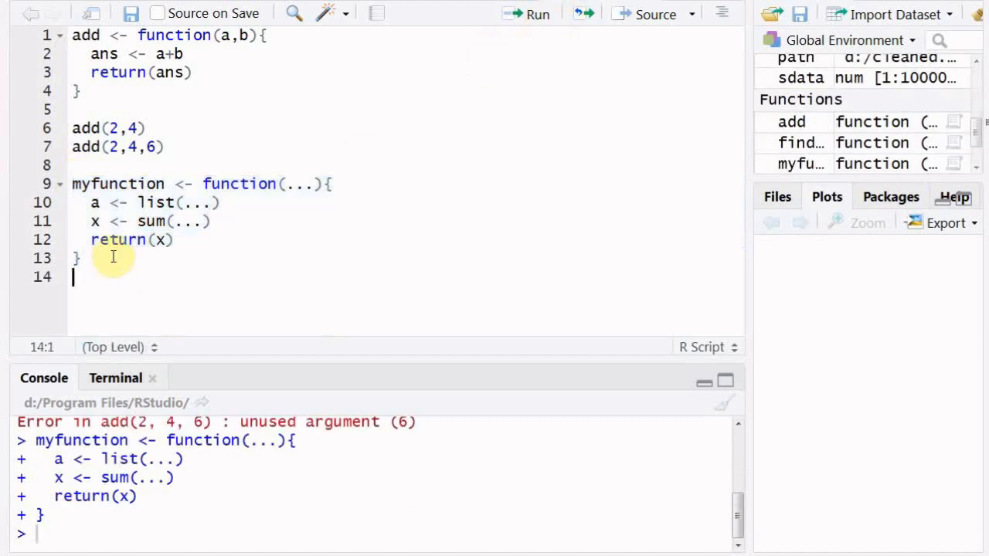
text(myfunc)
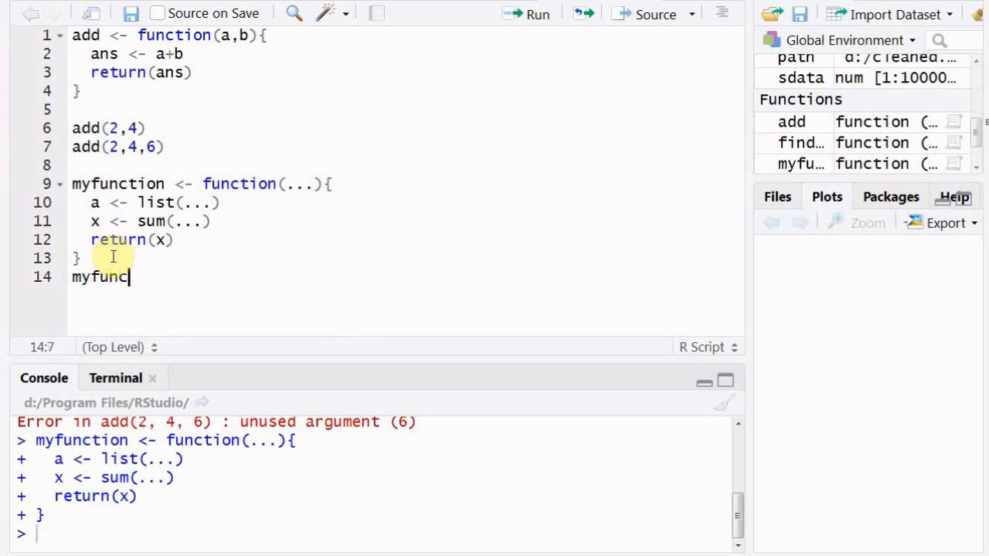
text(tion(2,4)
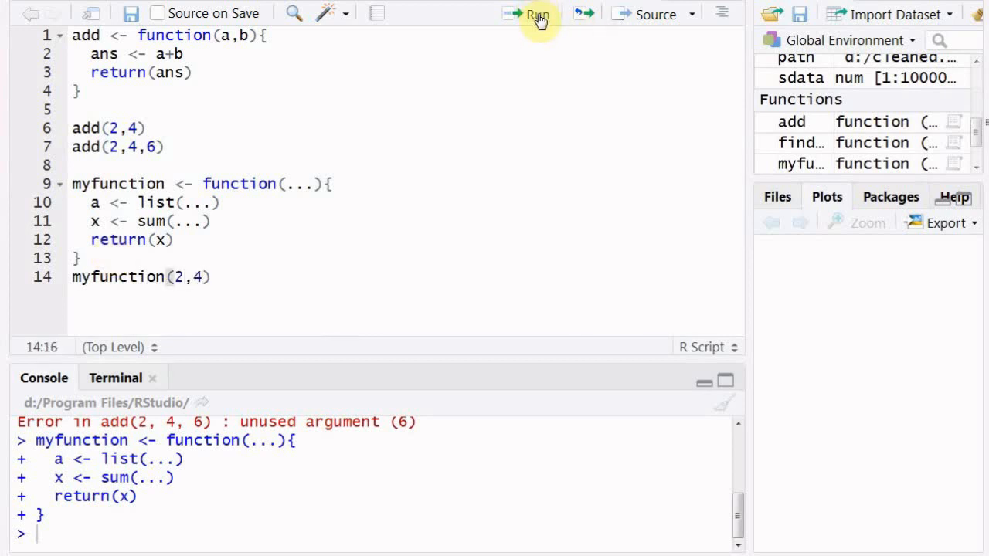
click(536, 14)
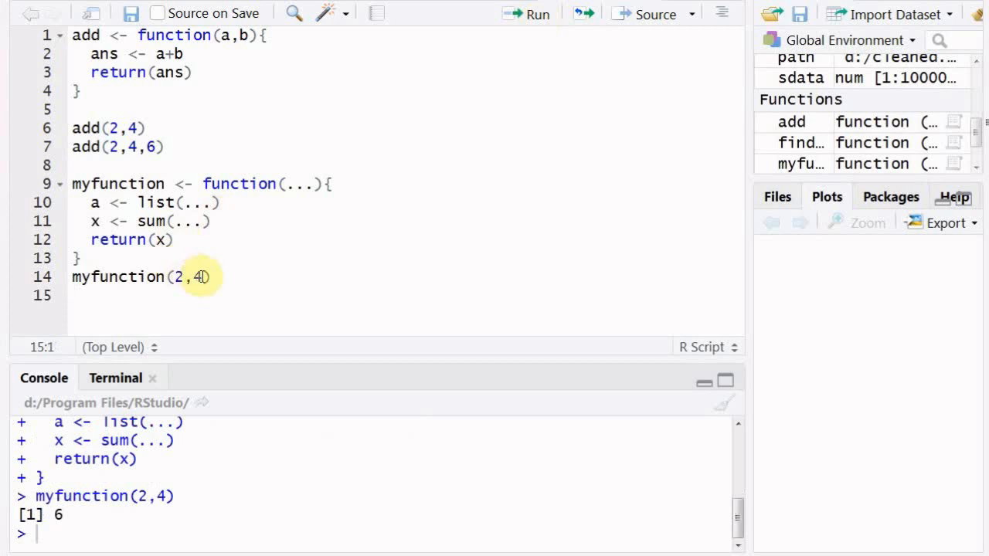
Extend the call to 2,4,6 then 2,4,6,7,10 and run each, getting 12 and 29
text(,)
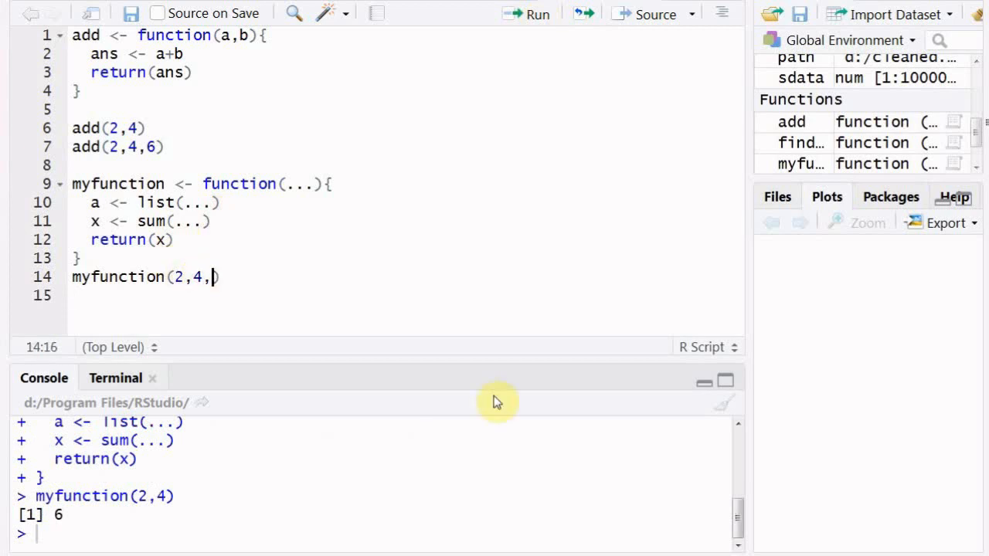
text(6)
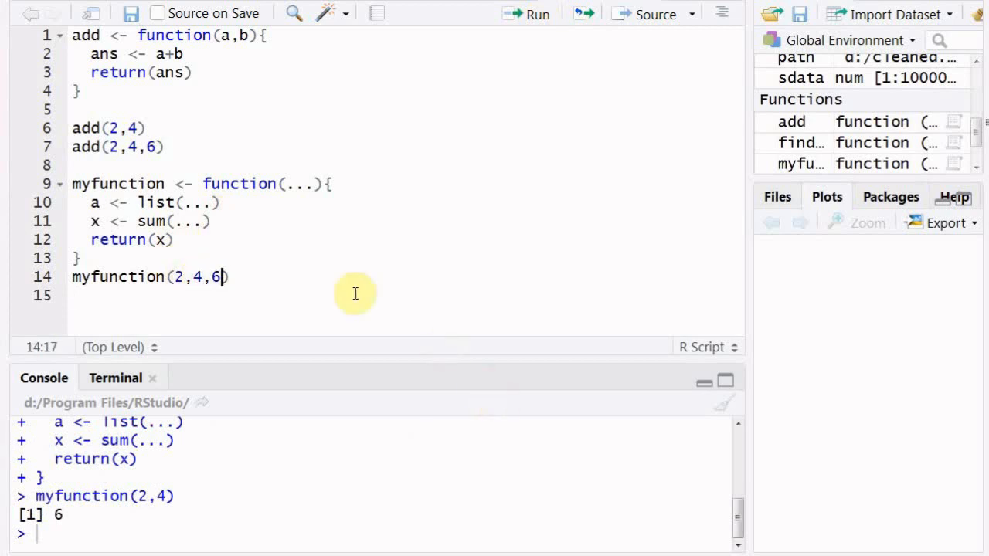
click(537, 14)
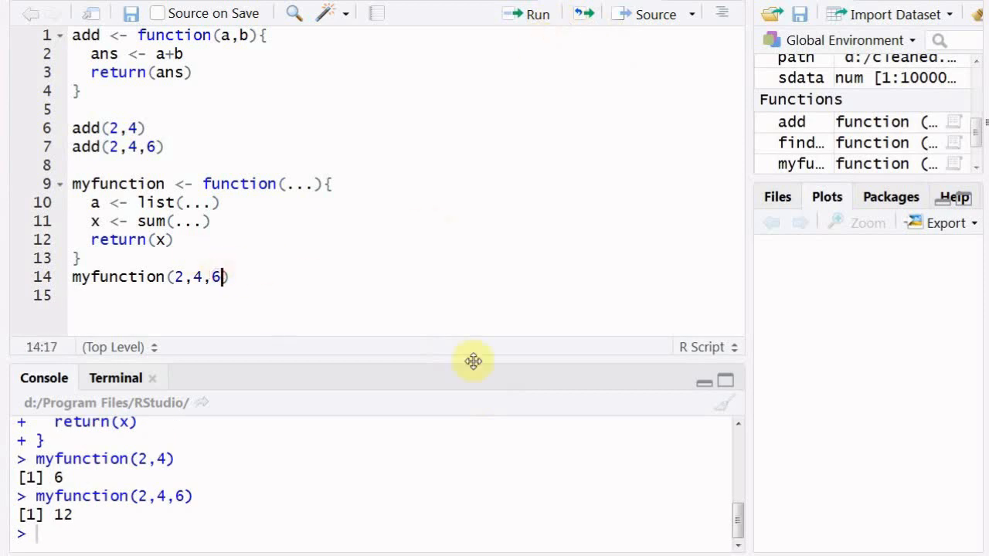
text(,)
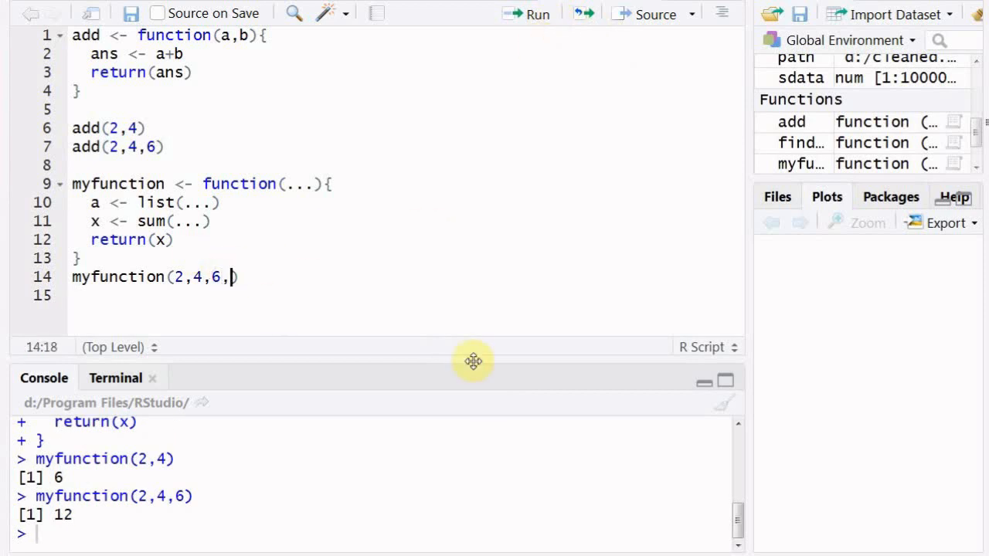
text(7)
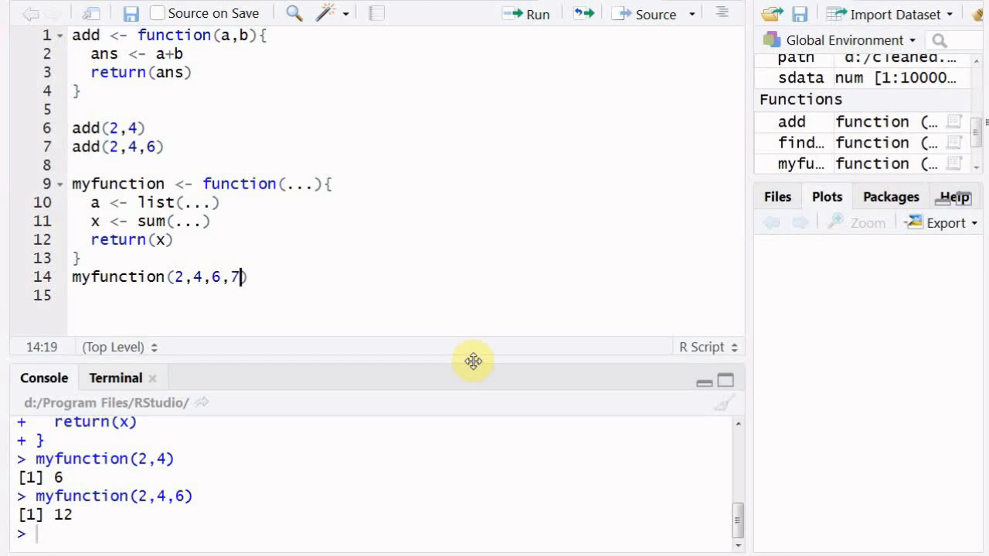
text(,10)
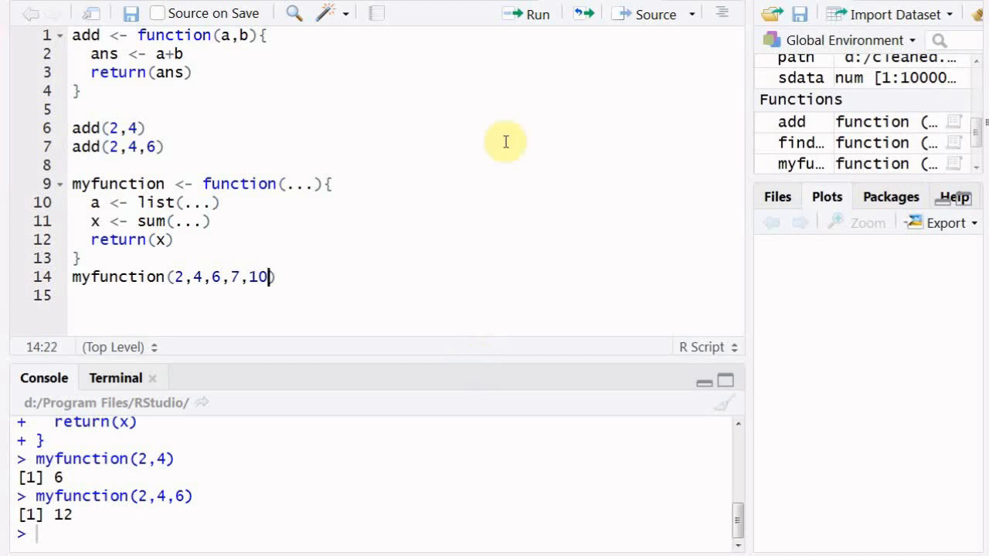
click(538, 14)
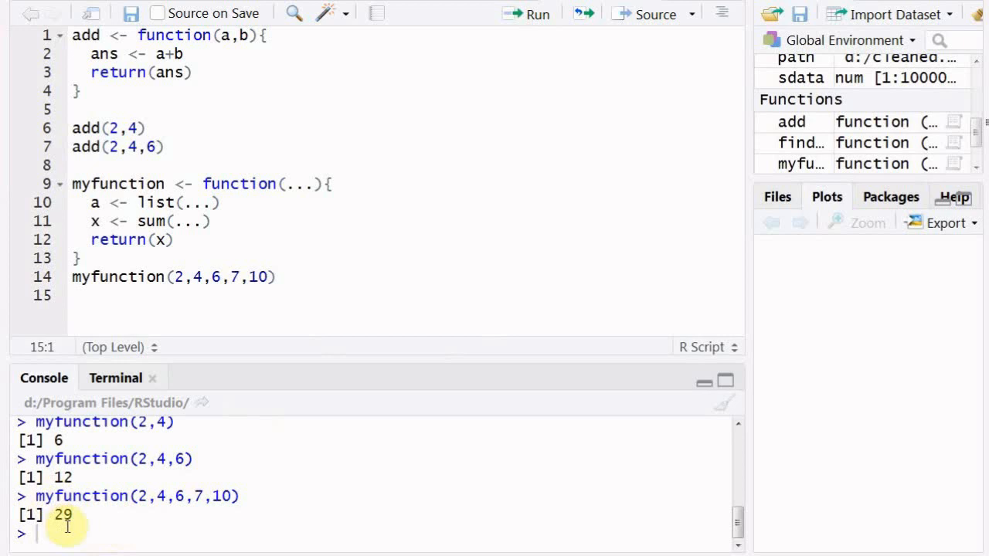
Insert print(a) on a new line after a <- list(...)
click(224, 203)
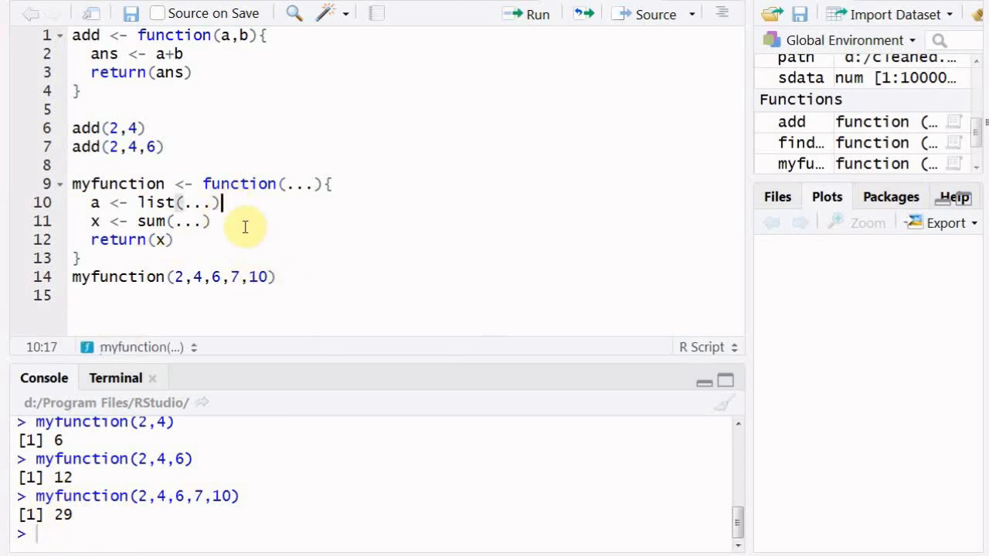
key(Return)
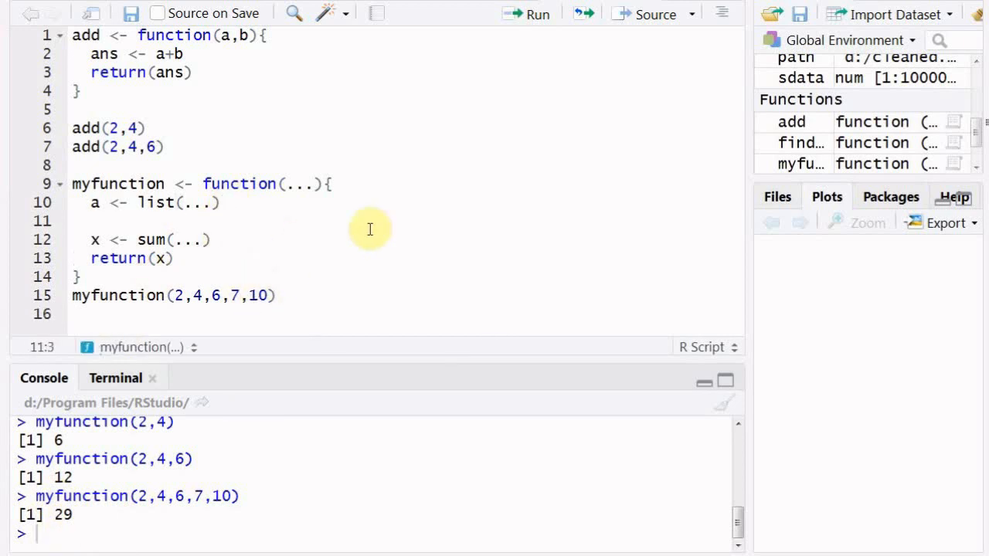
text(pri)
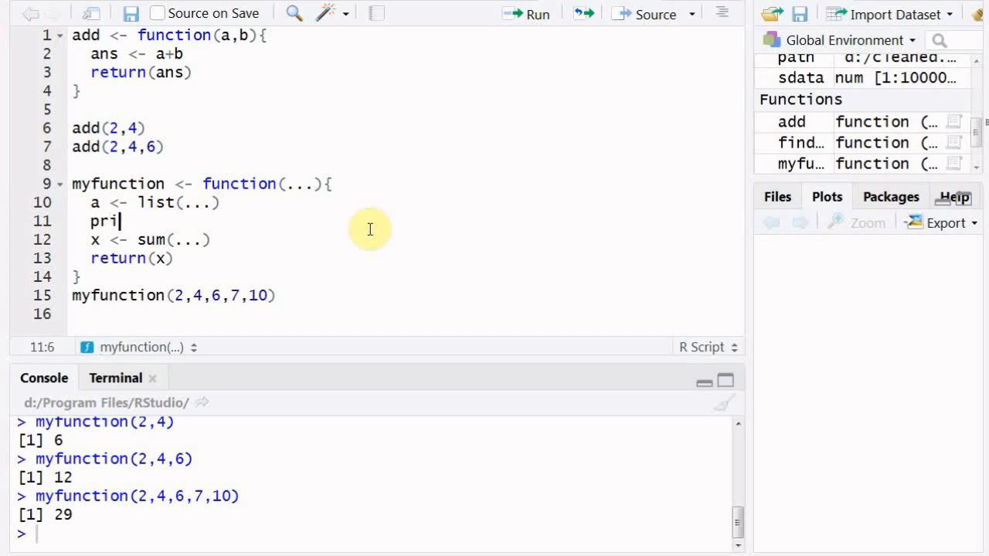
text(nt(a)
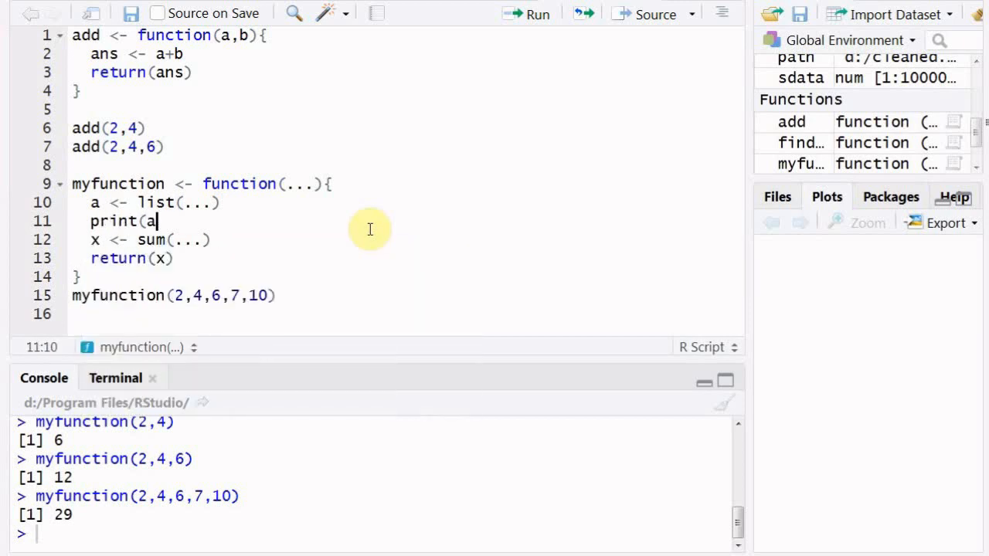
text())
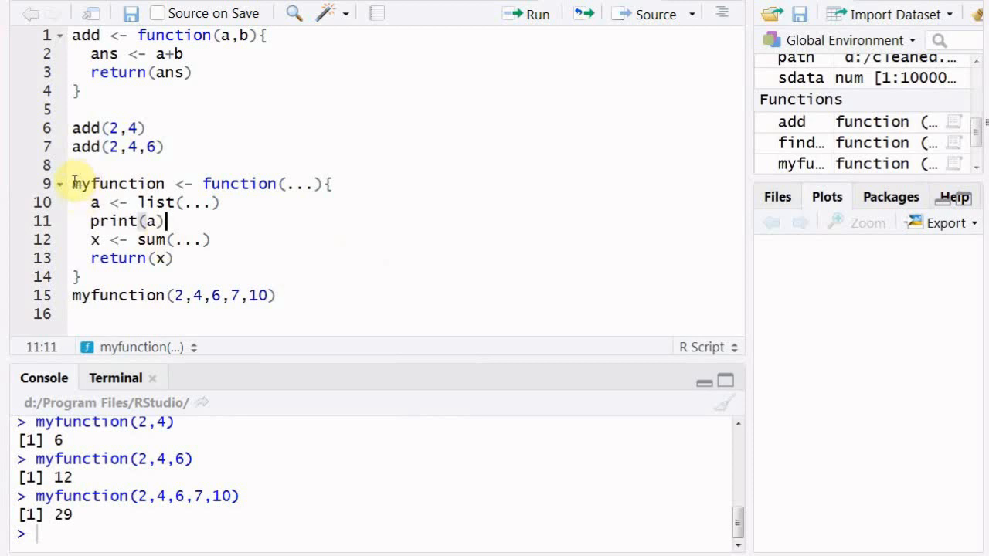
Rerun the function and its test call so the list elements and 29 appear
drag(71, 183, 275, 295)
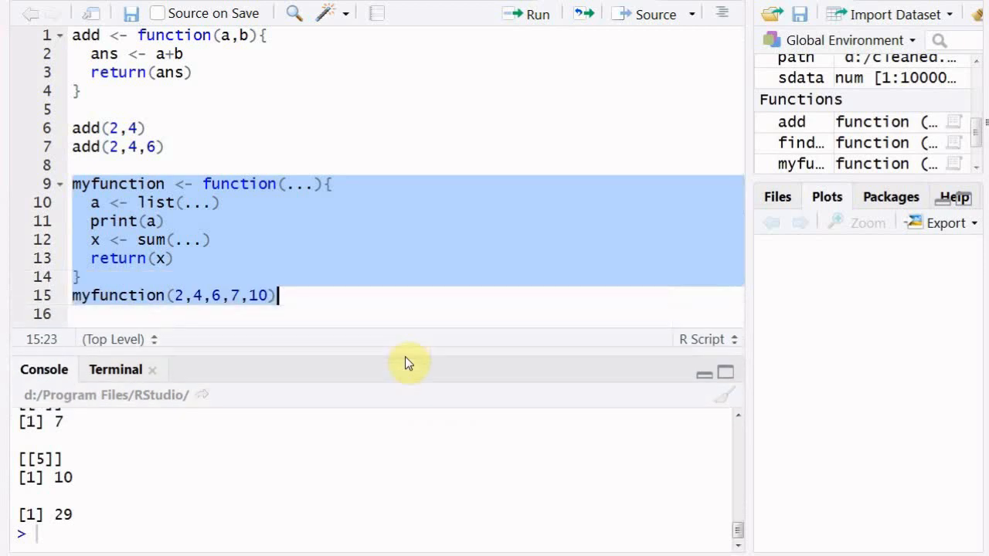
click(536, 14)
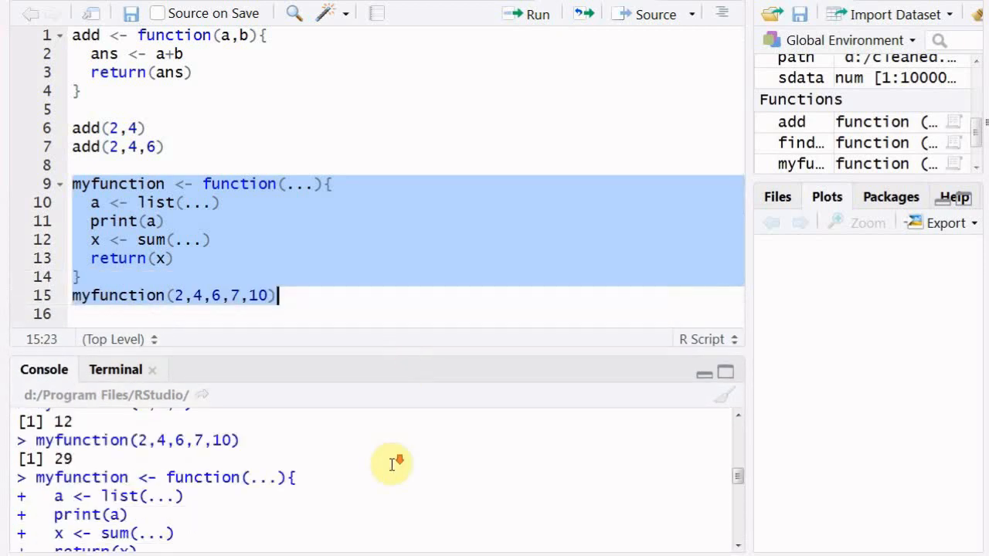
scroll(down, 3)
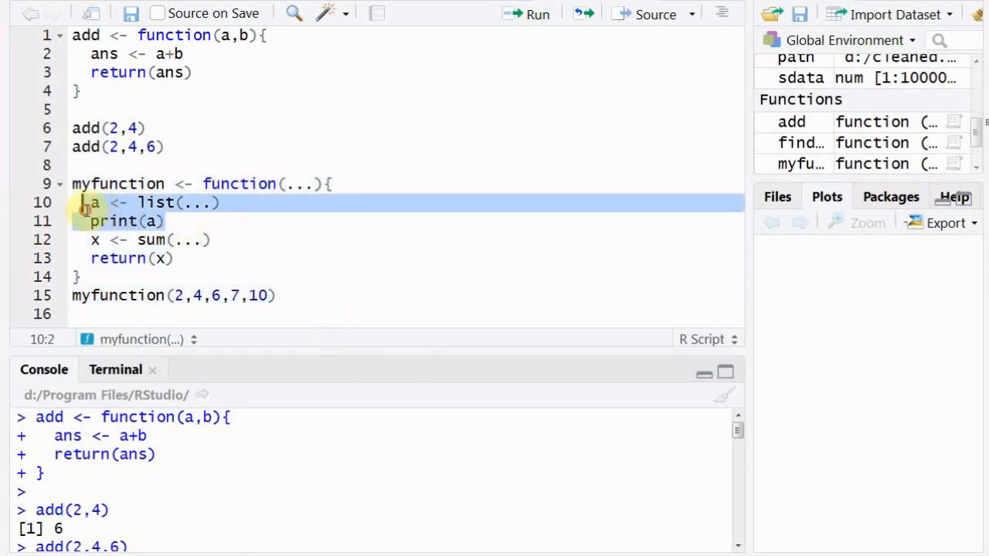
Delete the a <- list(...) and print(a) lines from myfunction
key(Delete)
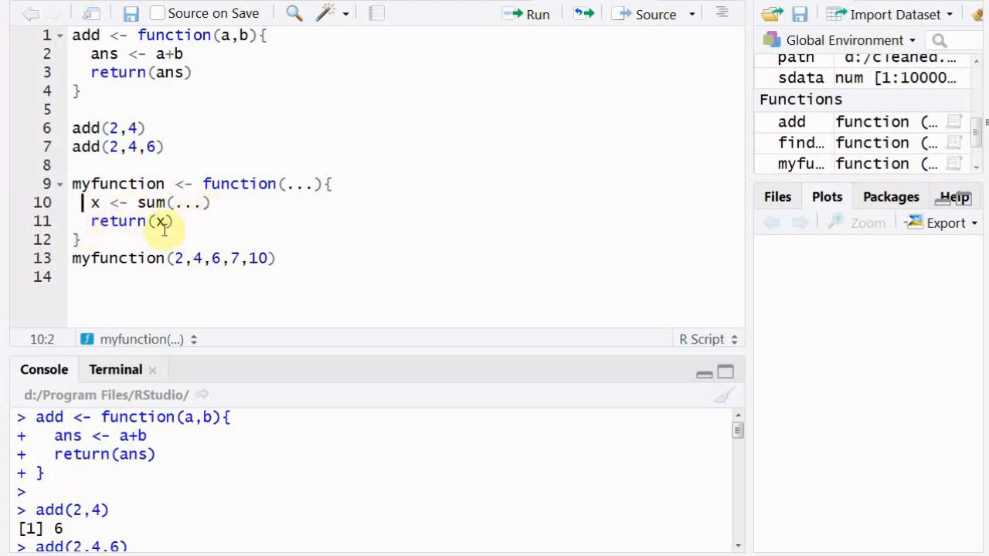
mouse_move(299, 275)
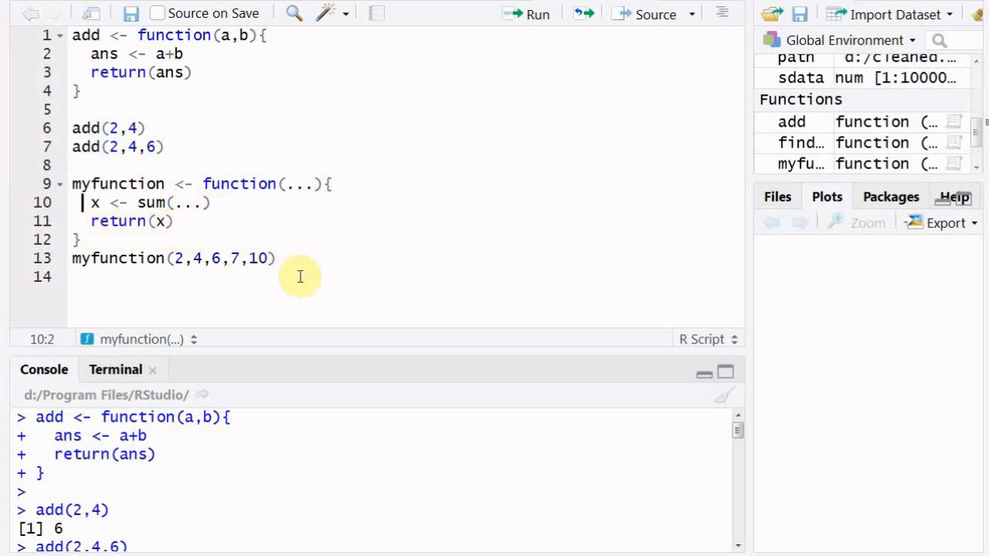